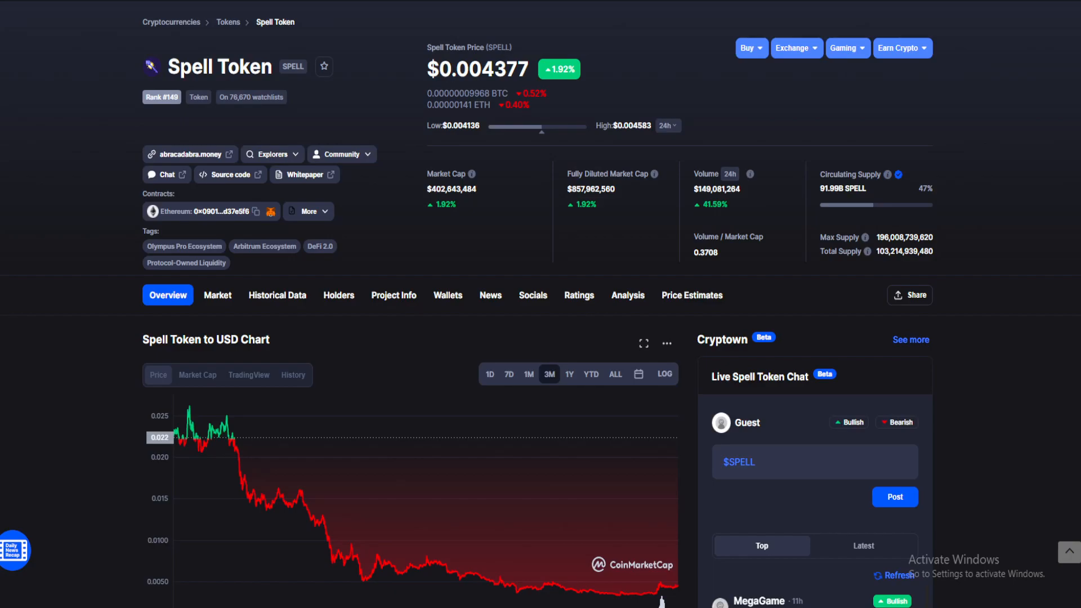
Step: Switch the Spell Token chart to 1D, showing the $0.004377 price over a day
scroll("up", 3)
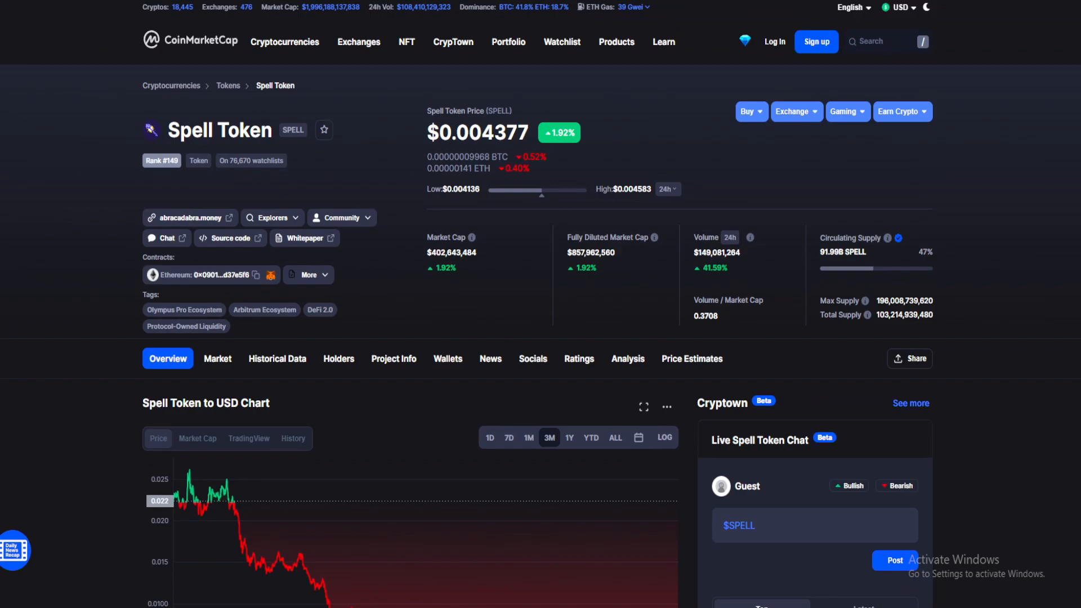
left_click(489, 439)
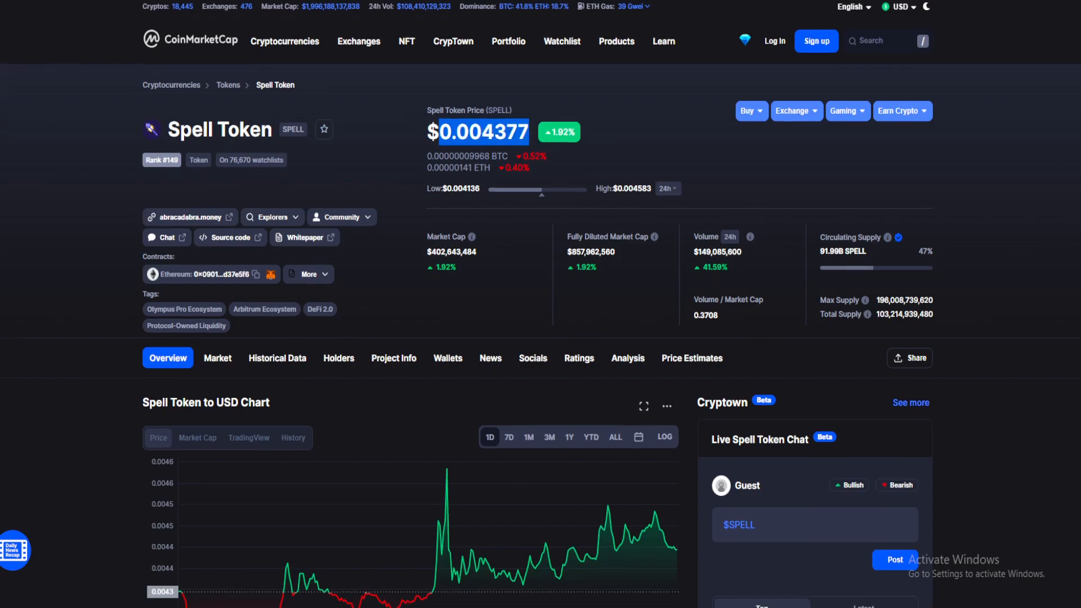
scroll("down", 3)
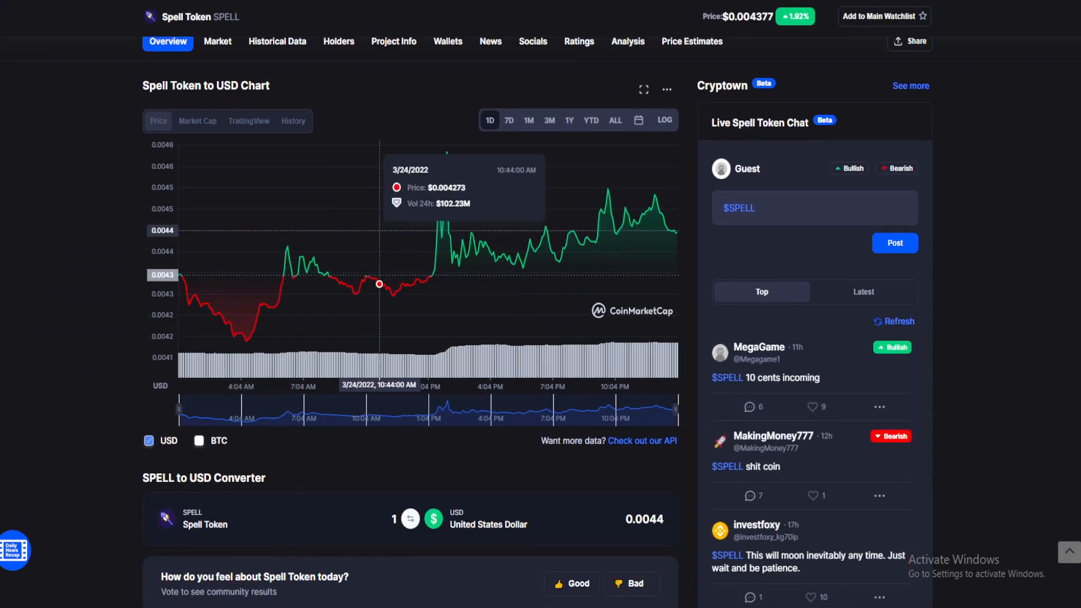
scroll("up", 3)
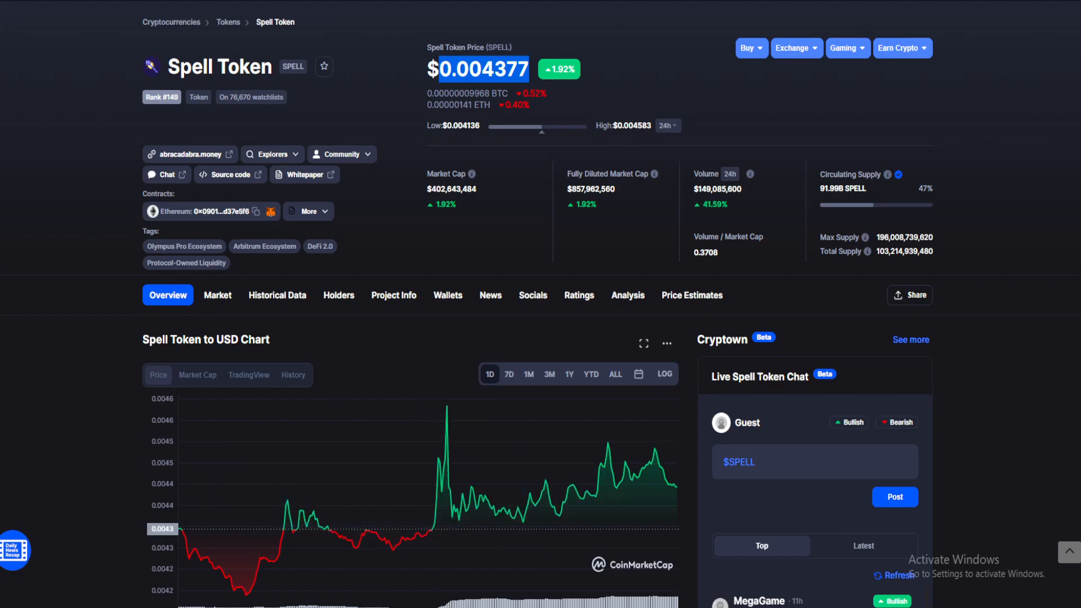
Step: Switch the Spell Token chart to the 7D timeframe and scroll down to it
left_click(509, 374)
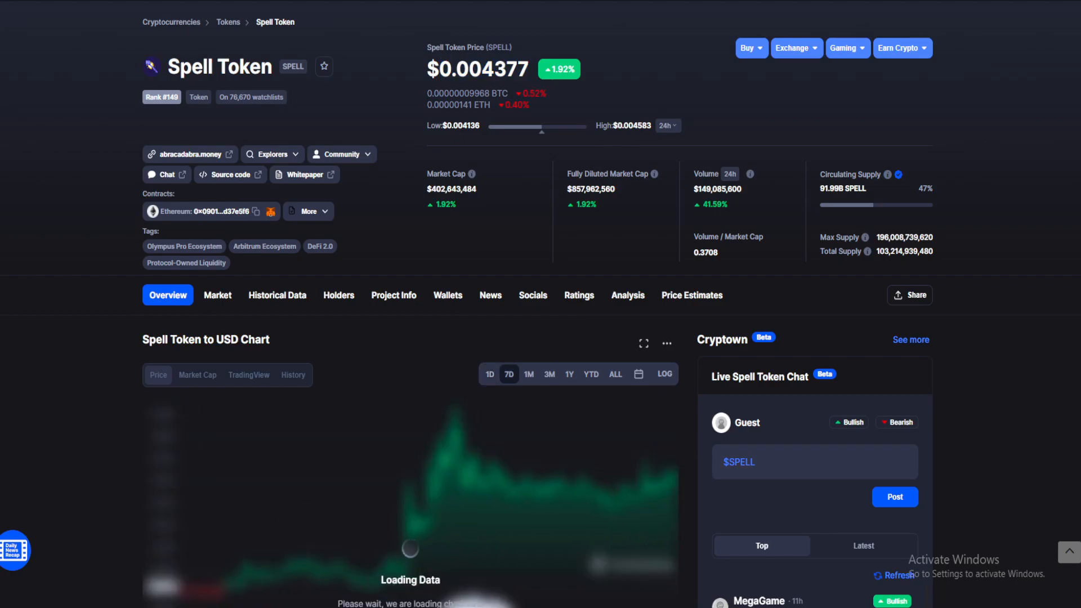
scroll("down", 3)
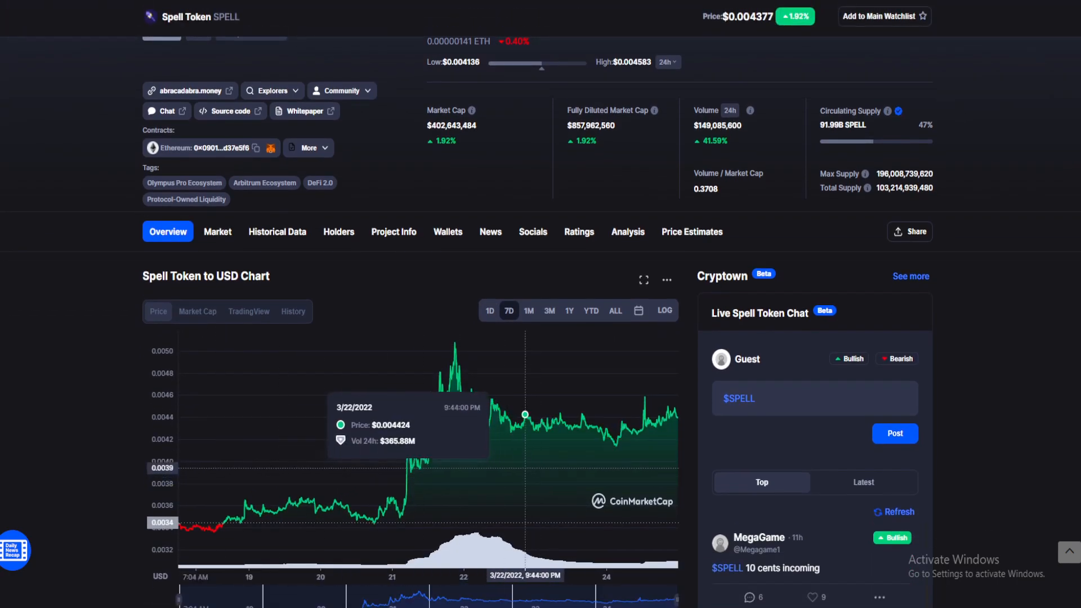
mouse_move(531, 421)
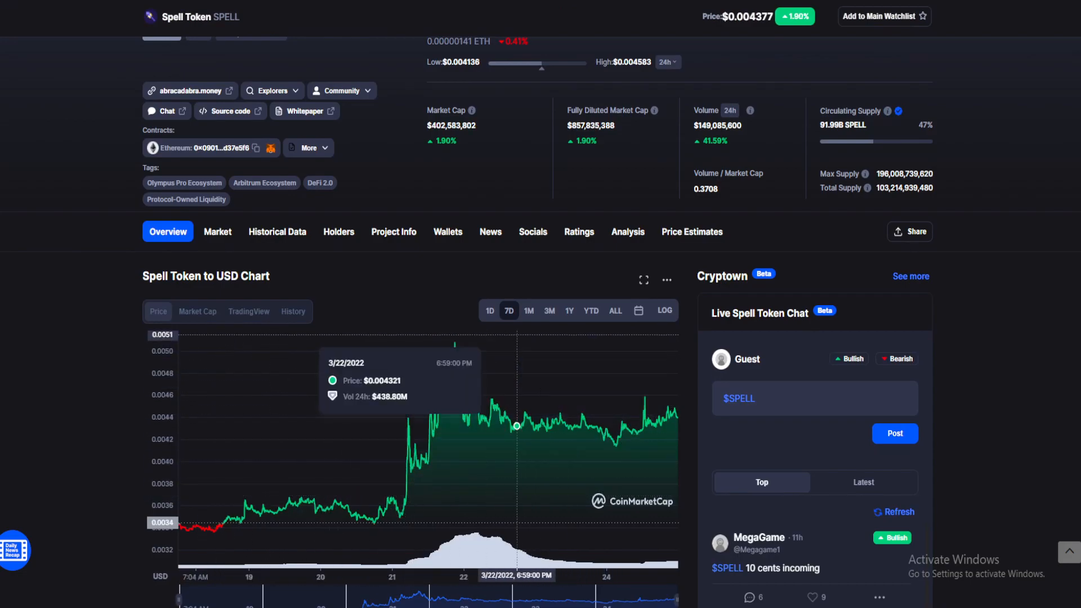
Step: Switch the Spell Token chart to the 3M timeframe
left_click(549, 311)
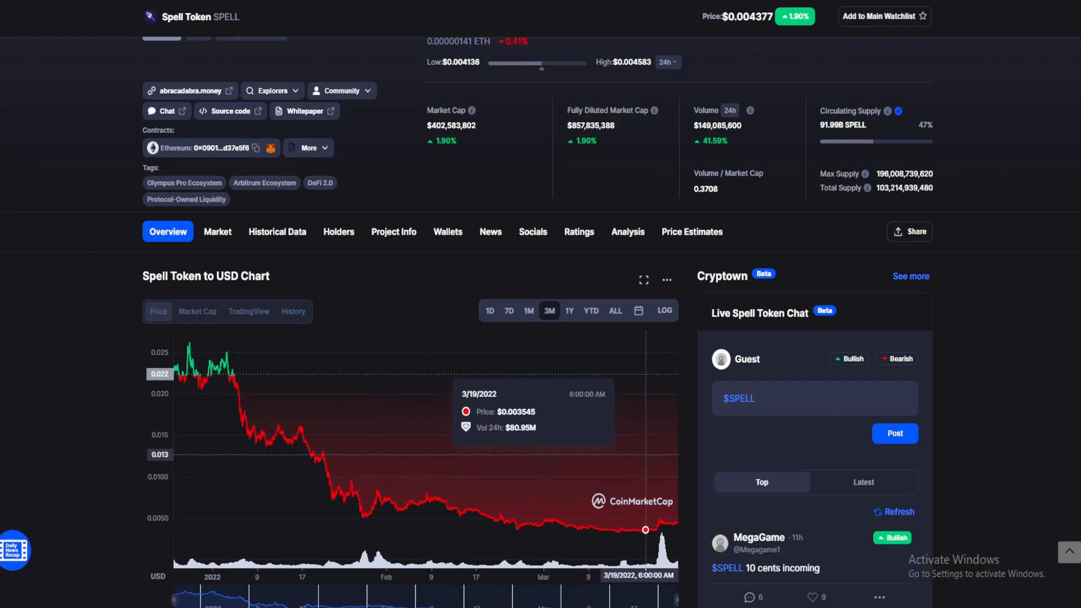
mouse_move(662, 522)
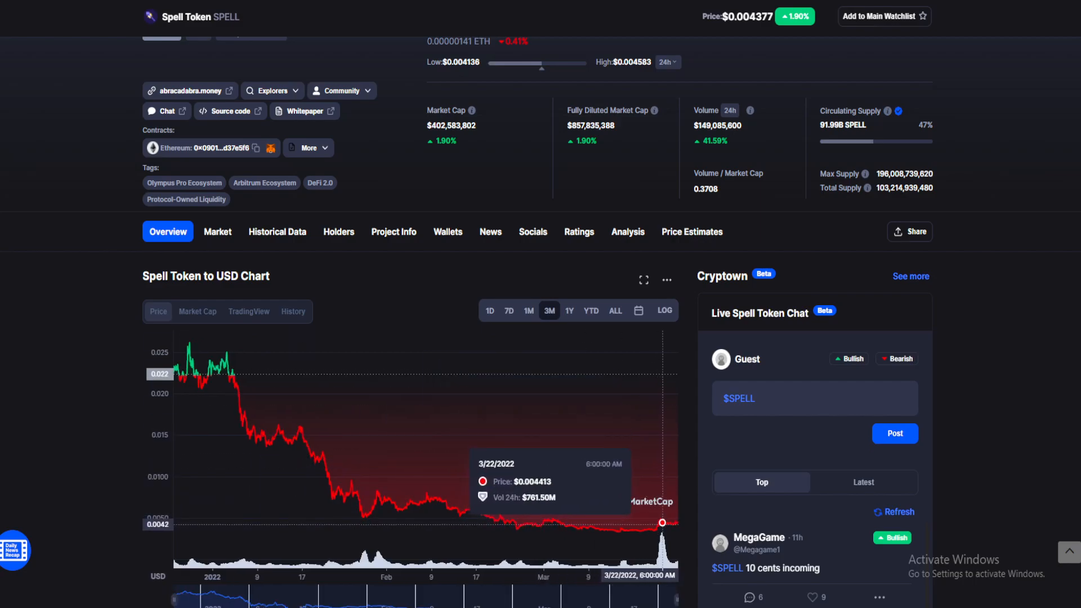
mouse_move(354, 492)
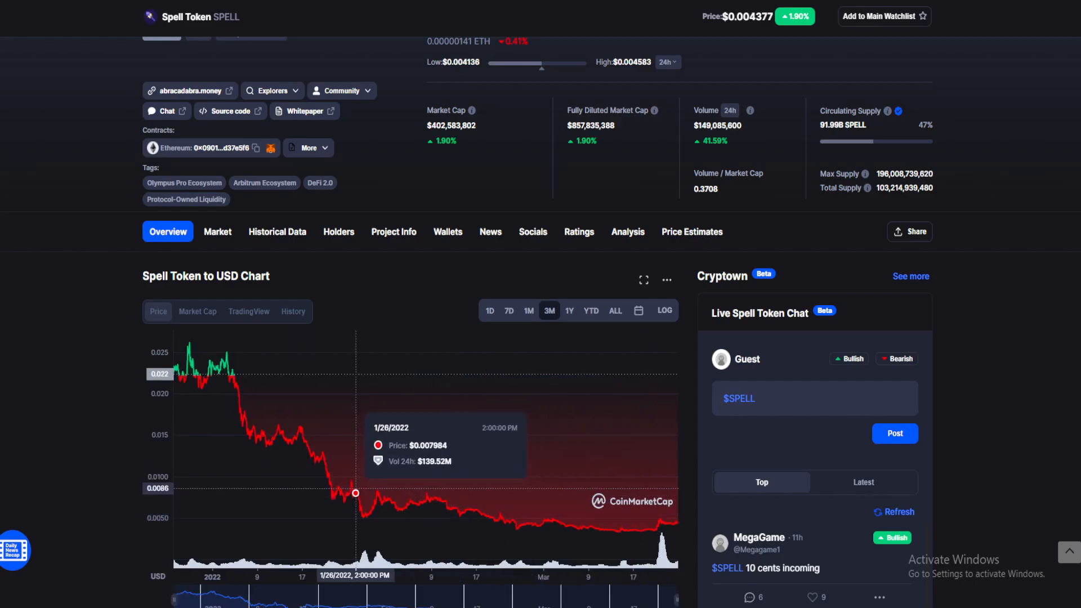
mouse_move(540, 525)
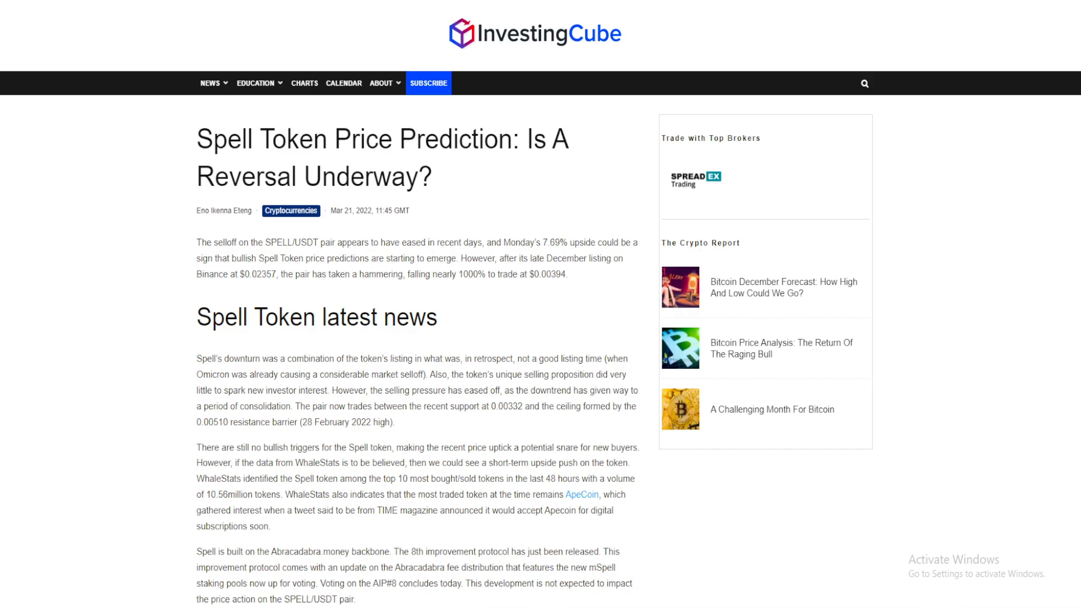
Step: Highlight the price-fall figure in the intro, then scroll down to the latest news
double_click(264, 139)
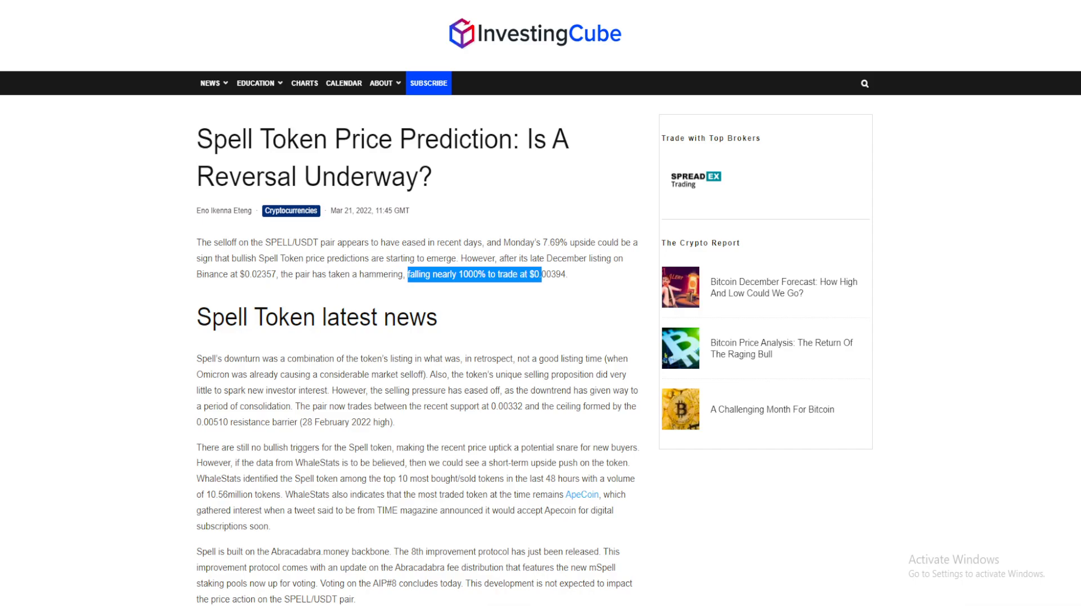
scroll("down", 3)
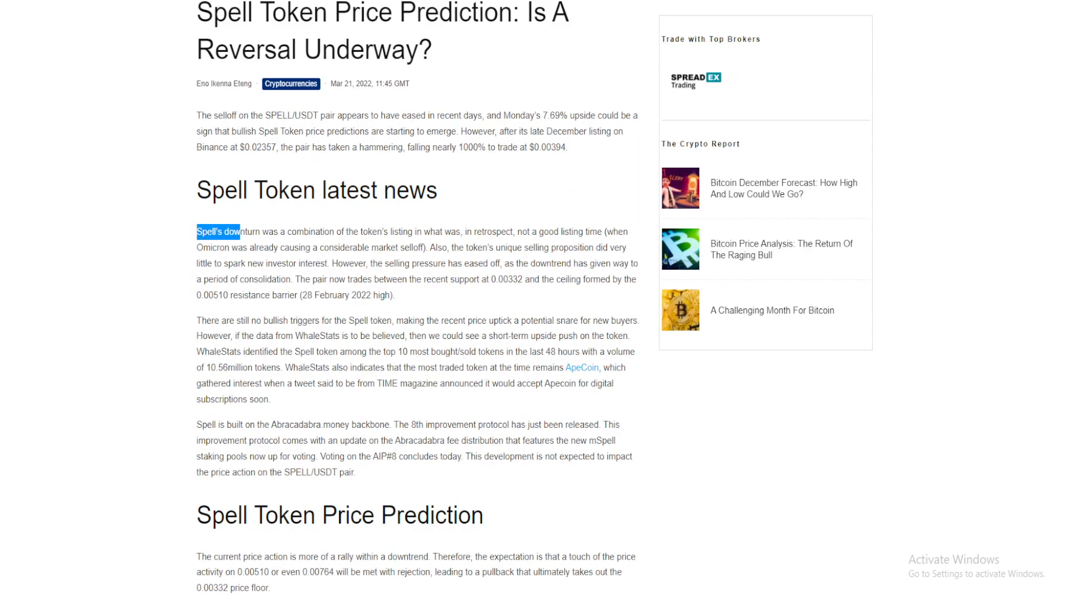
Step: Highlight the downturn paragraph's opening and the Omicron phrase in the latest news
left_click_drag(196, 231, 388, 231)
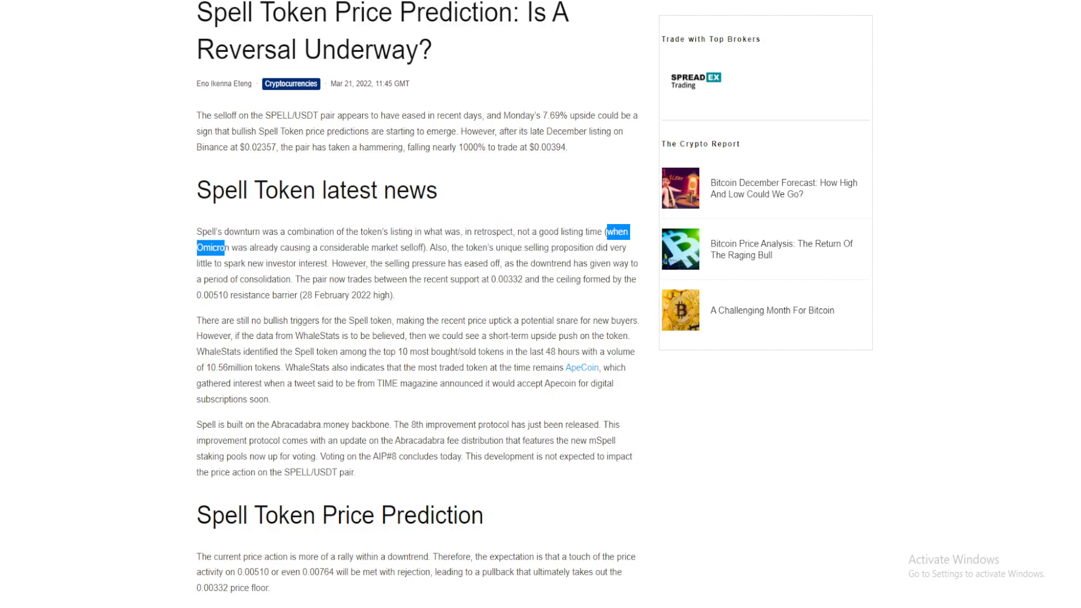
left_click_drag(222, 247, 309, 247)
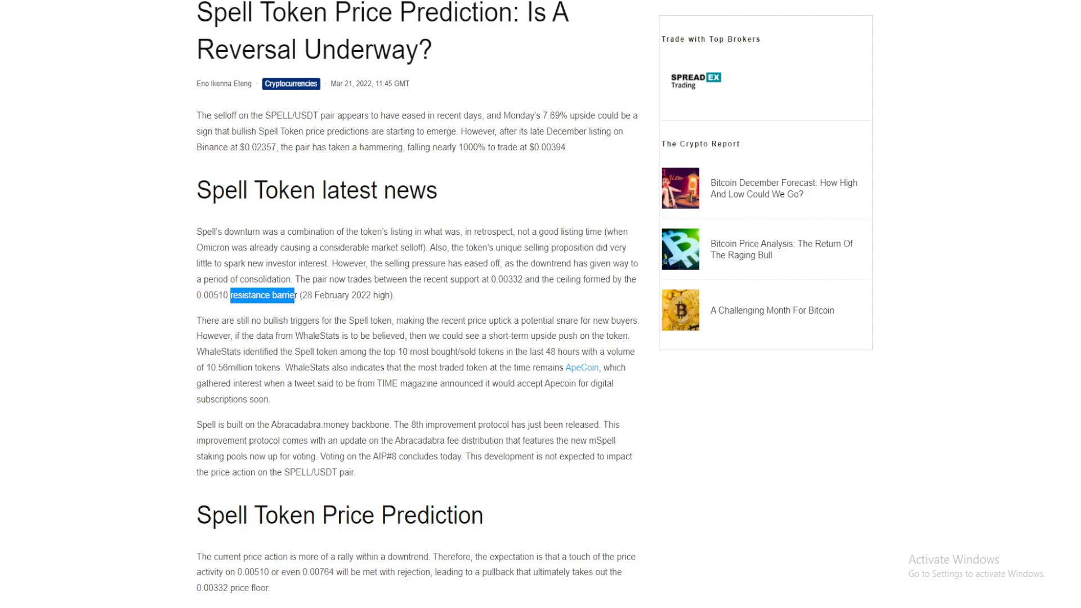
scroll("down", 3)
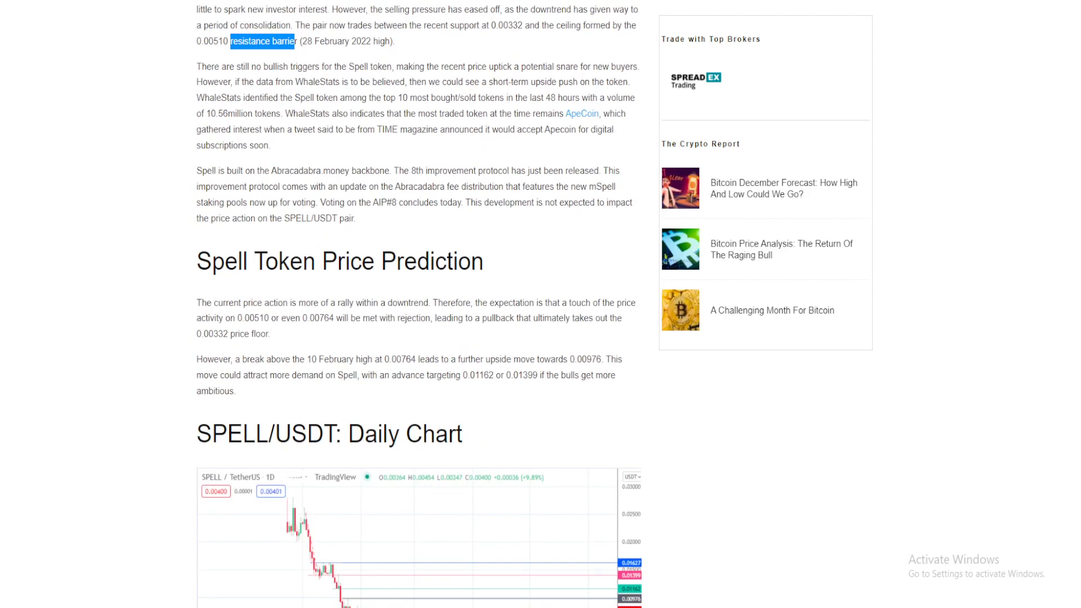
scroll("up", 3)
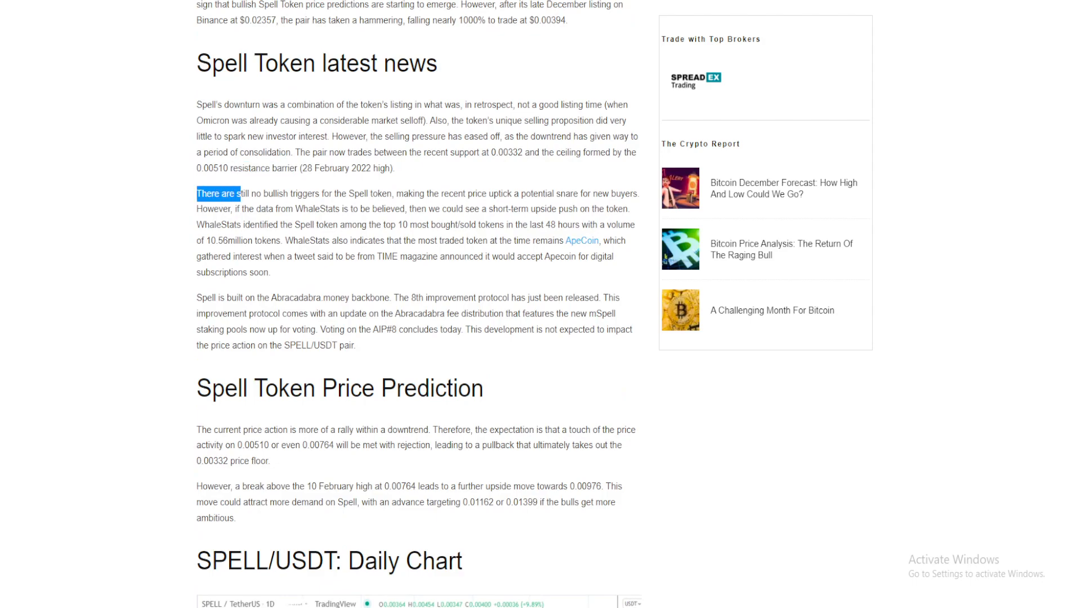
left_click_drag(242, 193, 392, 194)
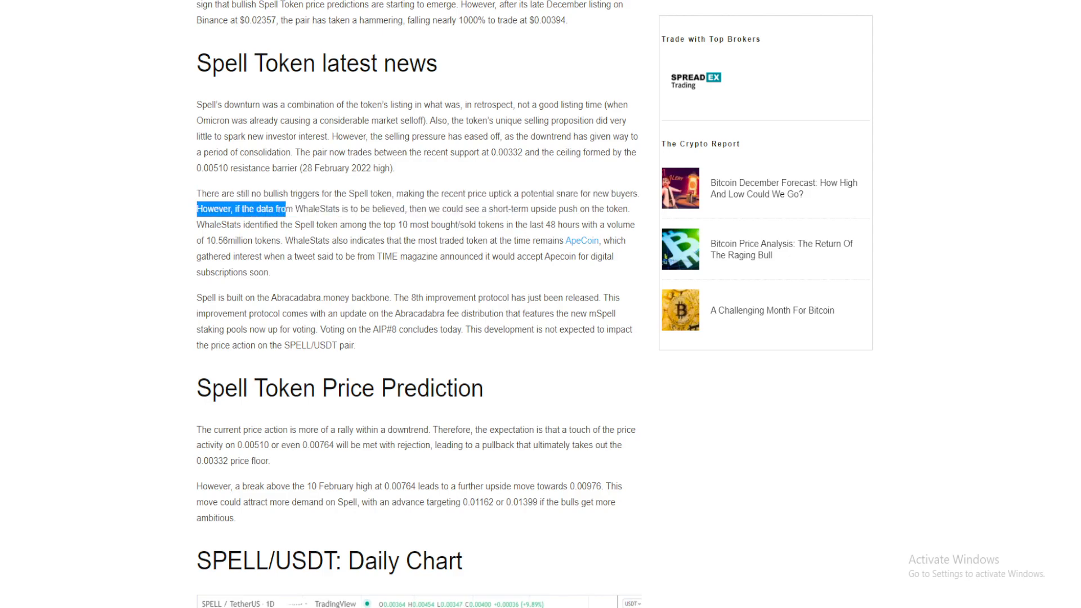
left_click_drag(285, 208, 406, 209)
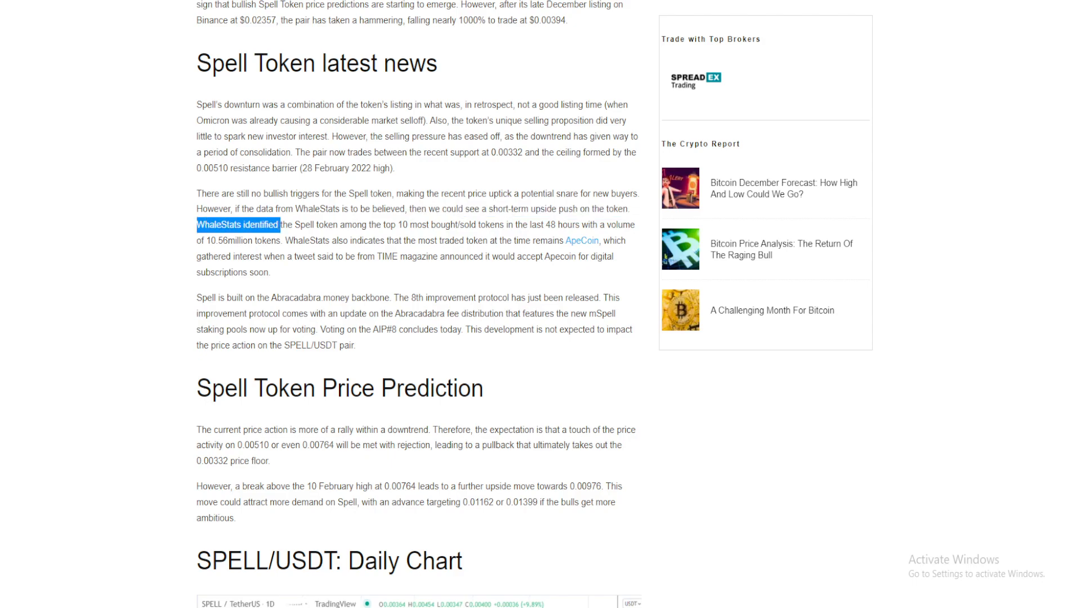
left_click_drag(279, 224, 424, 225)
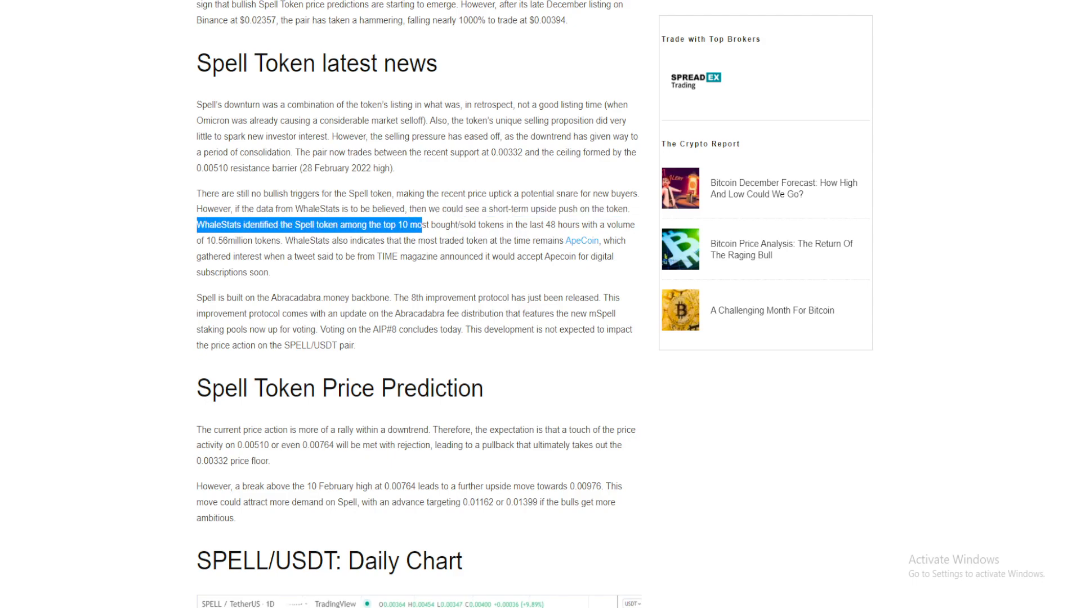
left_click_drag(420, 224, 488, 225)
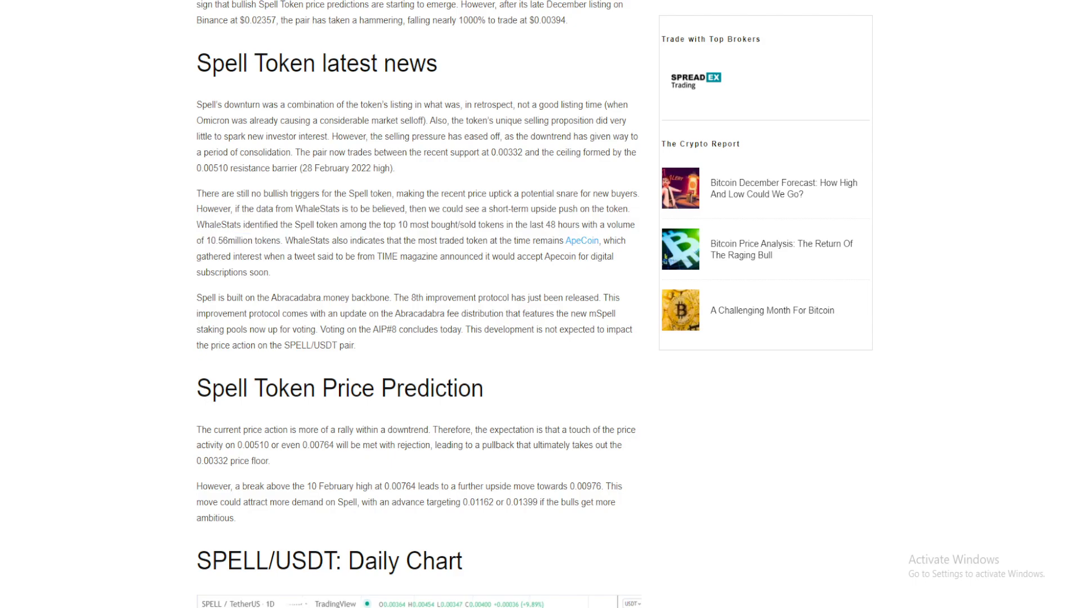
left_click_drag(283, 240, 406, 240)
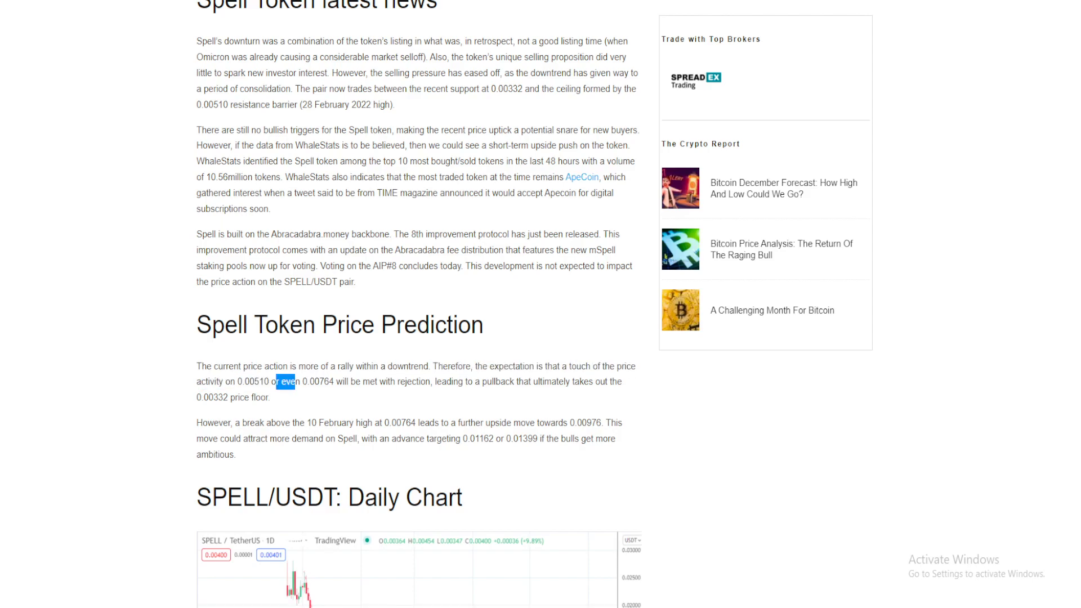
double_click(342, 381)
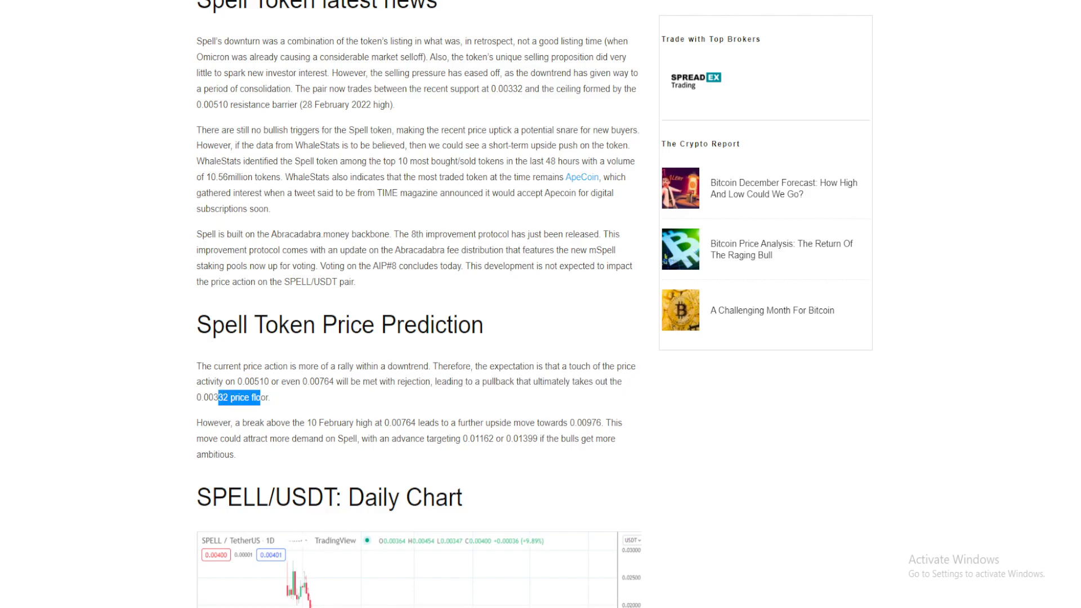
double_click(213, 422)
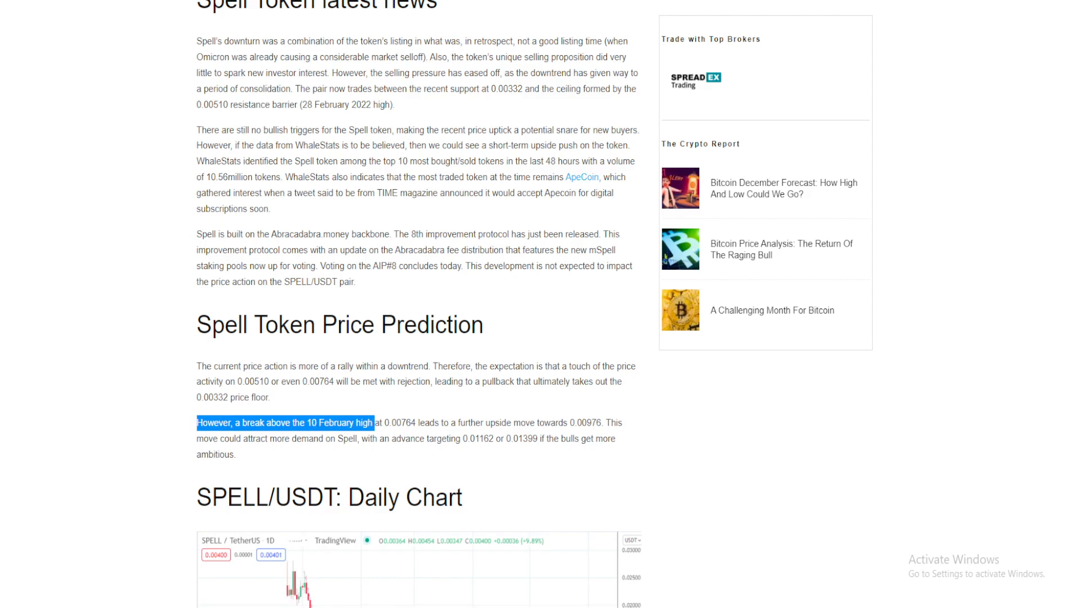
double_click(428, 423)
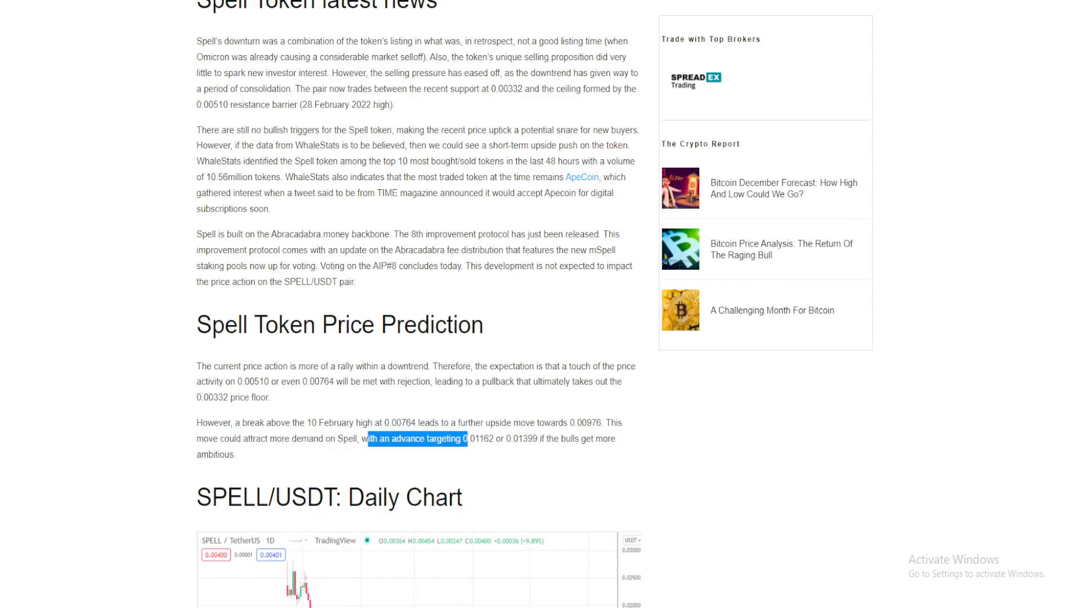
double_click(498, 438)
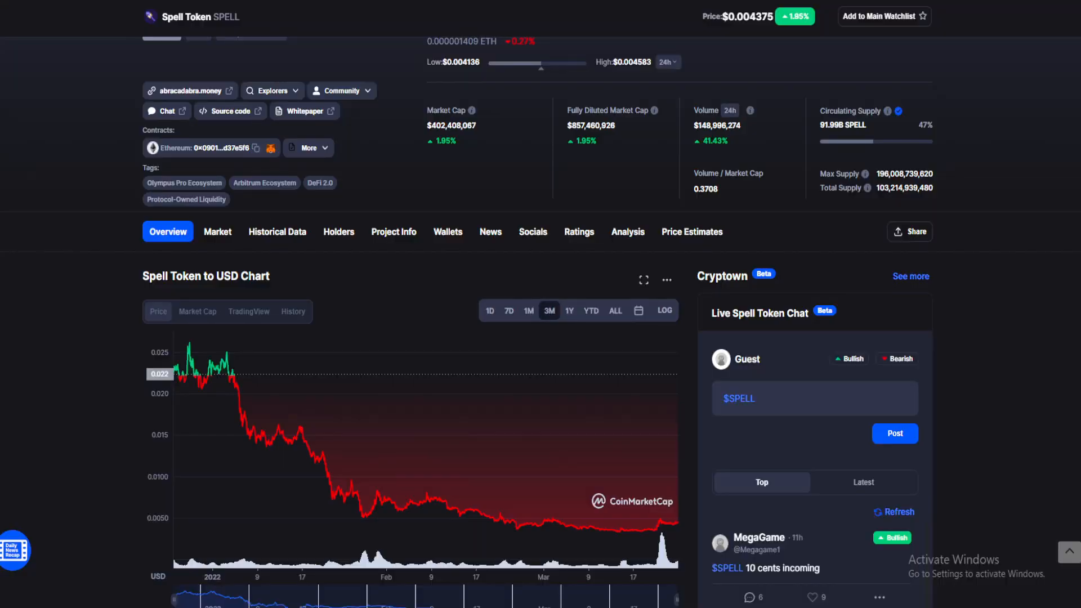
mouse_move(251, 435)
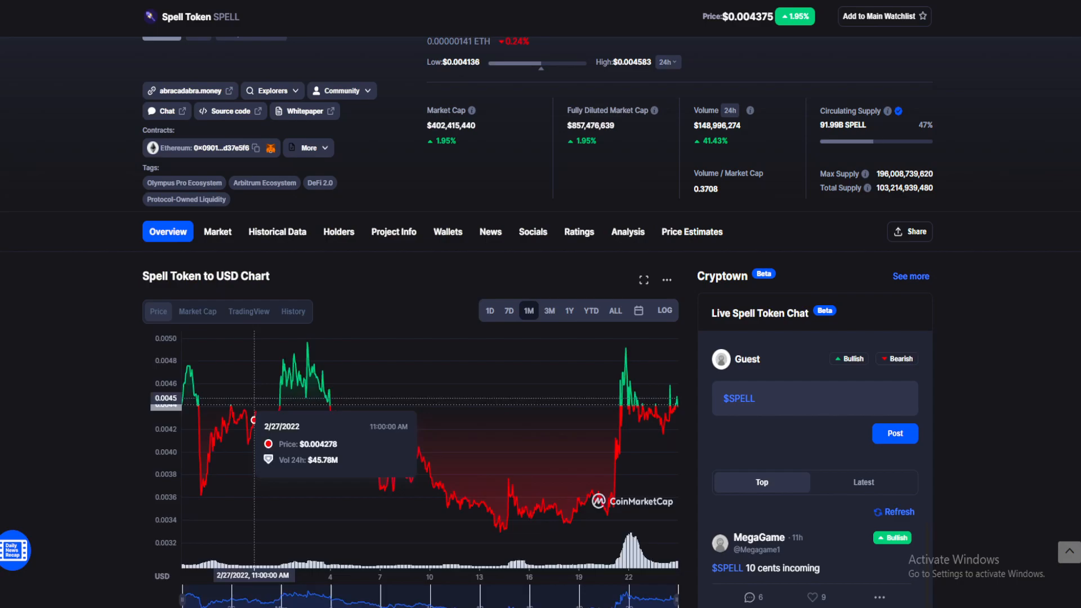
Step: Back on CoinMarketCap, switch the Spell Token chart to the 3M timeframe
left_click(549, 310)
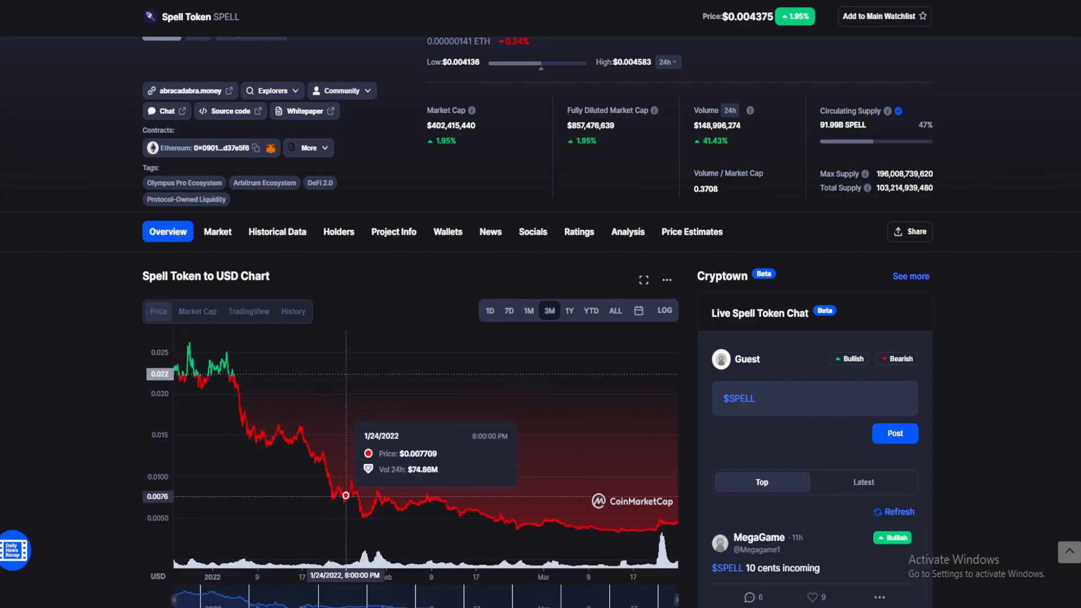
mouse_move(485, 516)
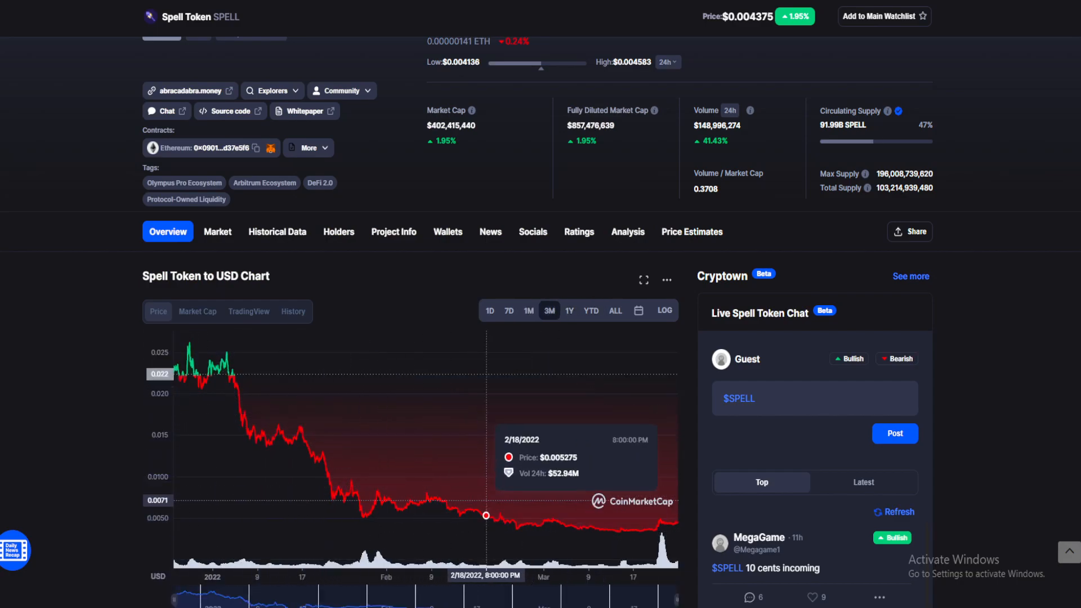
mouse_move(486, 517)
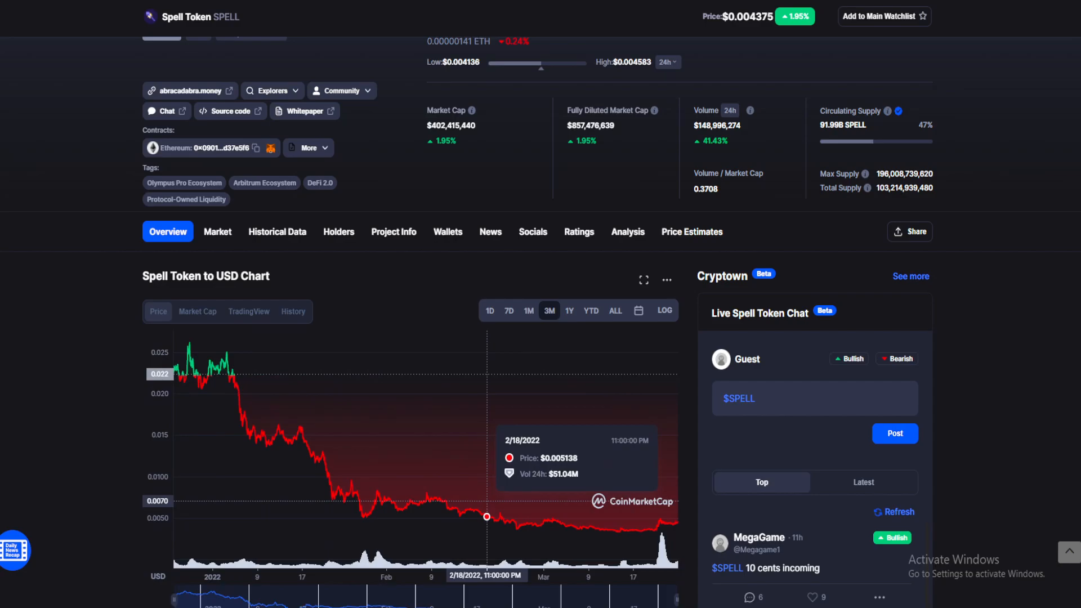
mouse_move(363, 516)
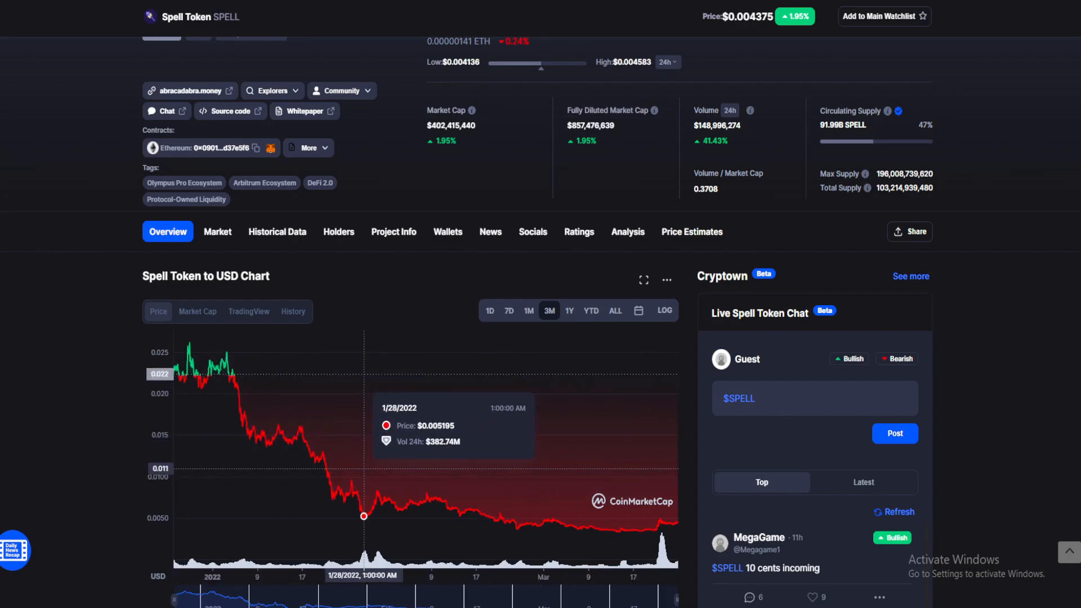
mouse_move(229, 378)
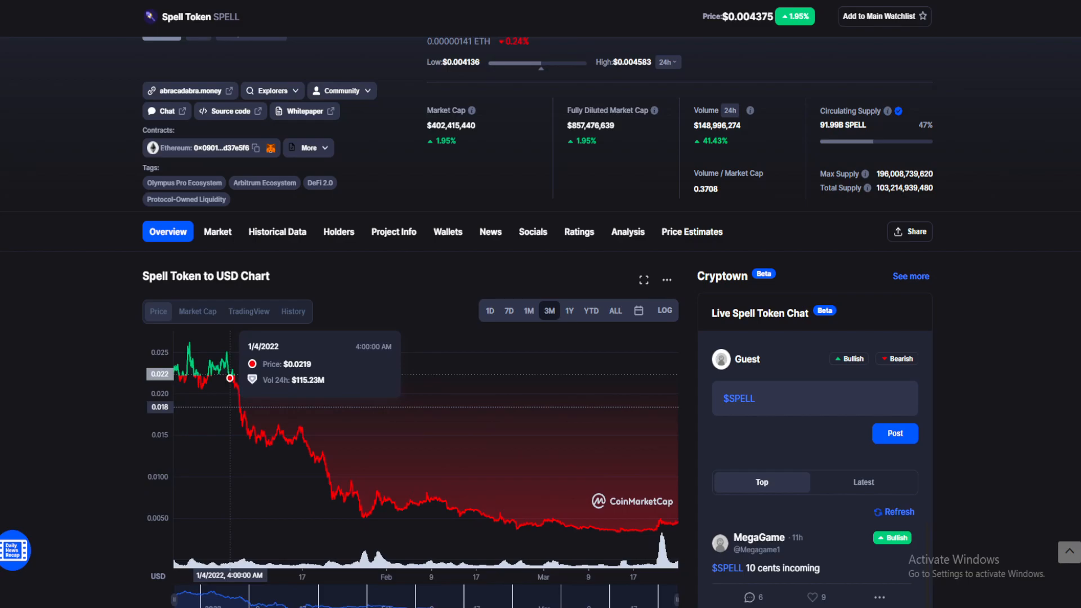
mouse_move(250, 430)
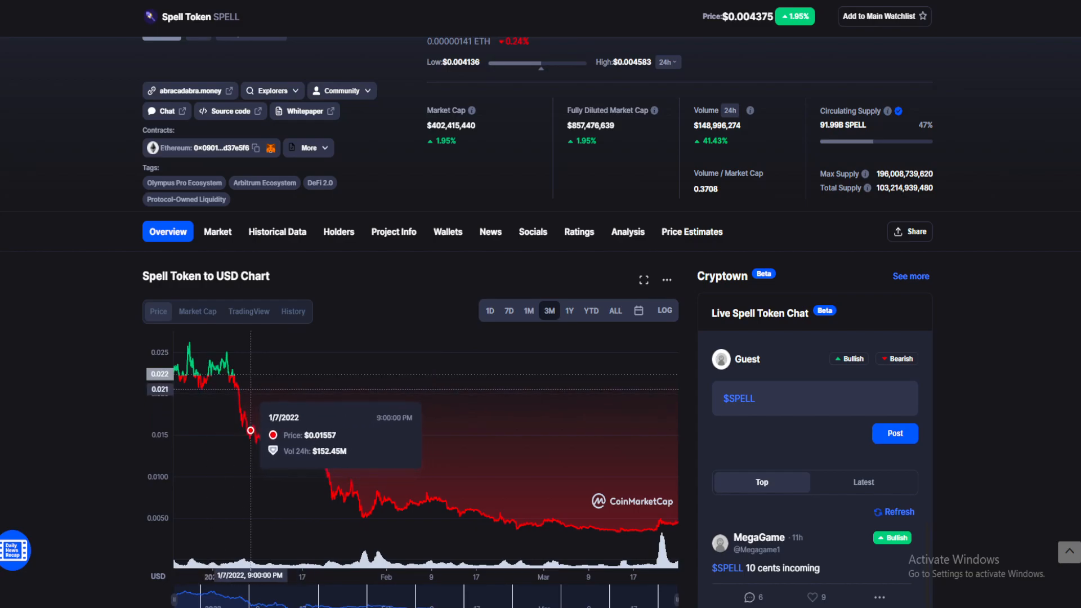
mouse_move(248, 432)
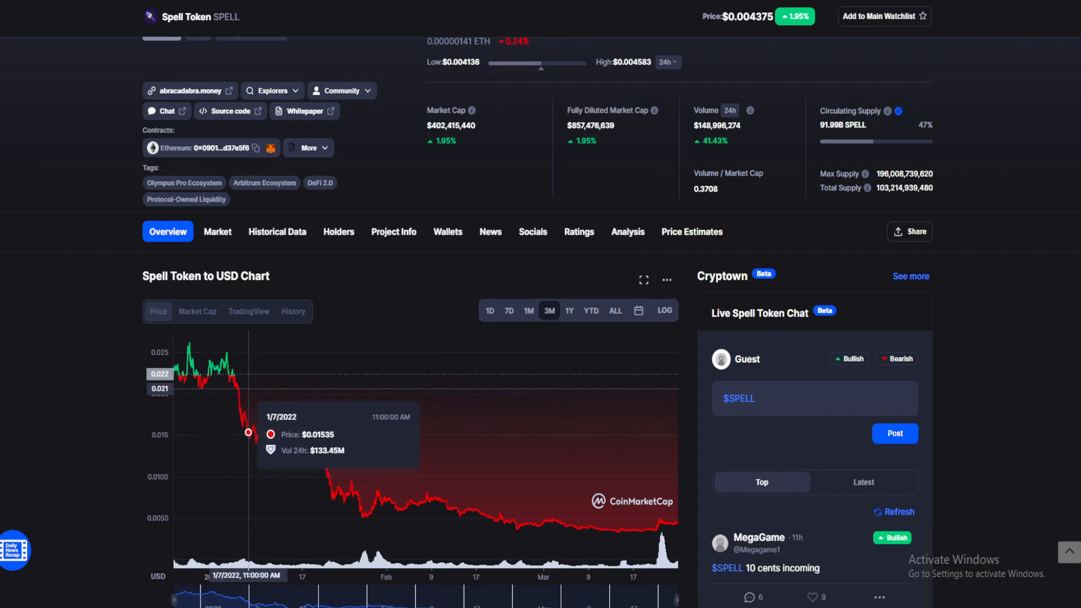
mouse_move(664, 522)
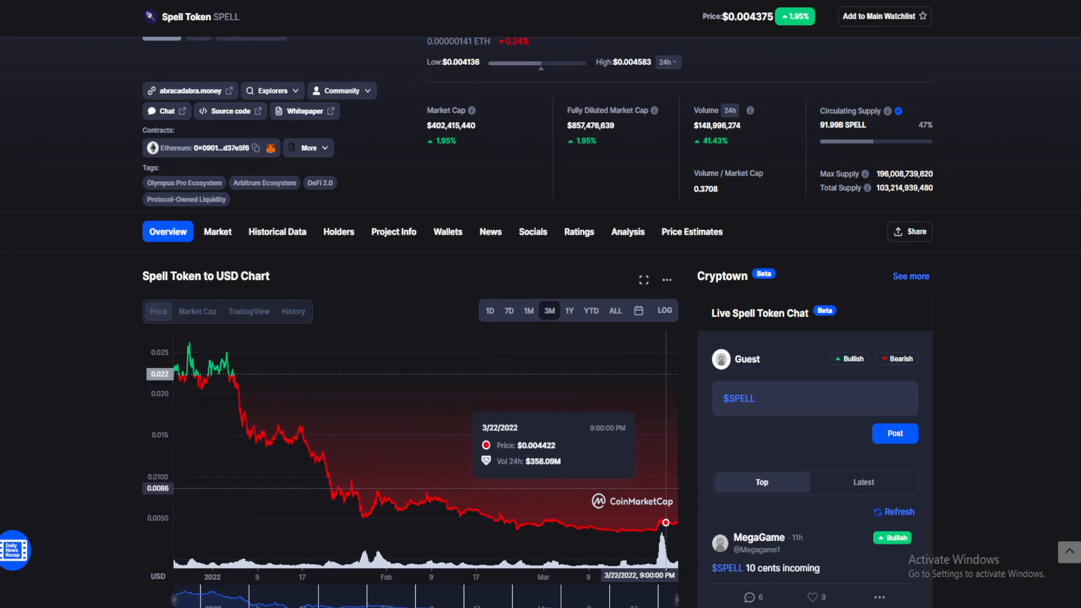
mouse_move(320, 455)
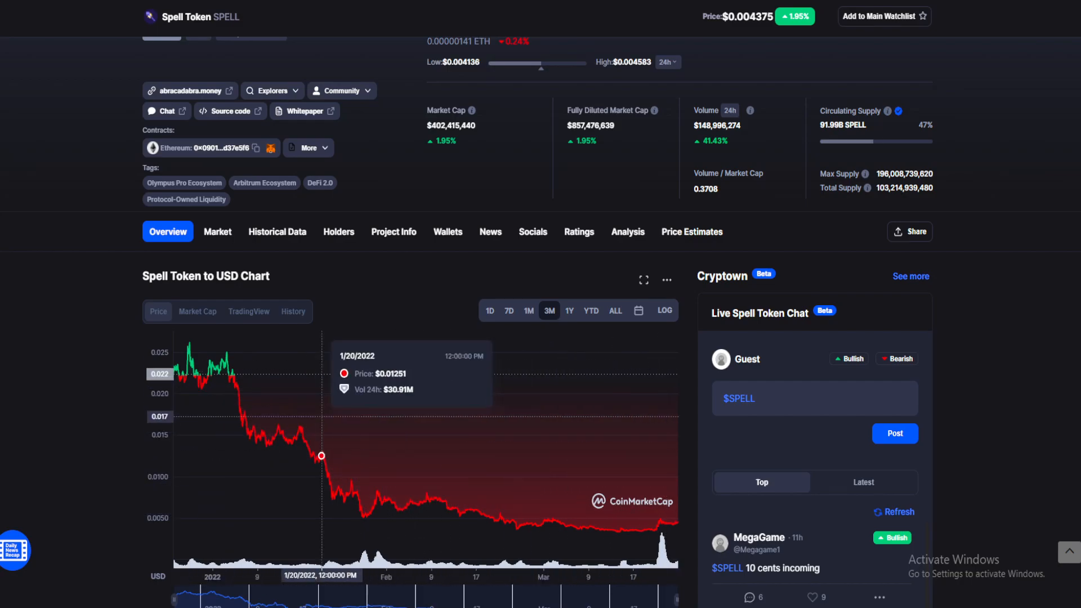
mouse_move(604, 529)
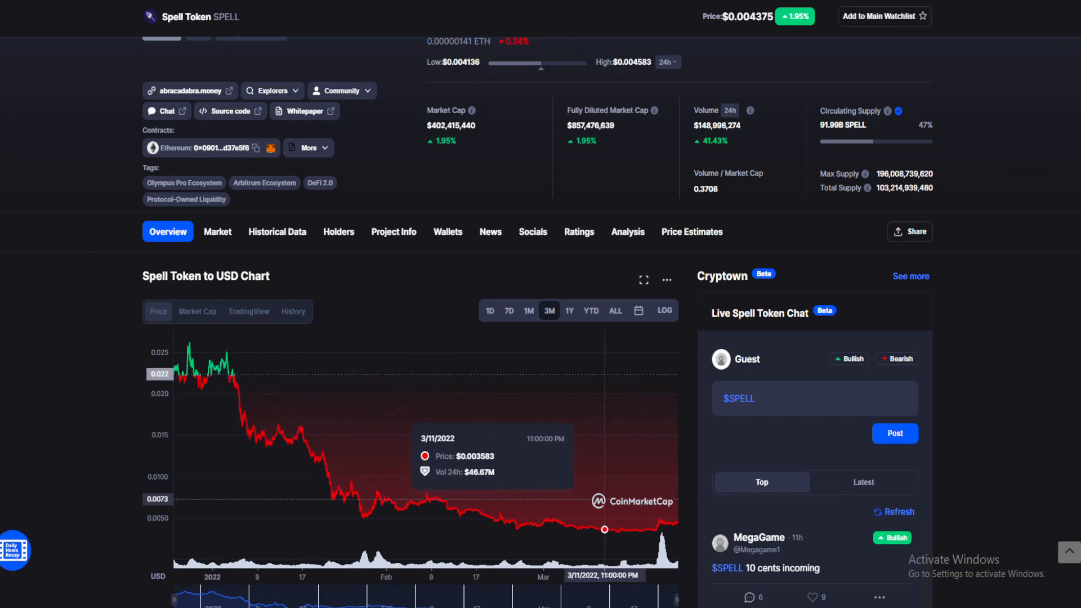